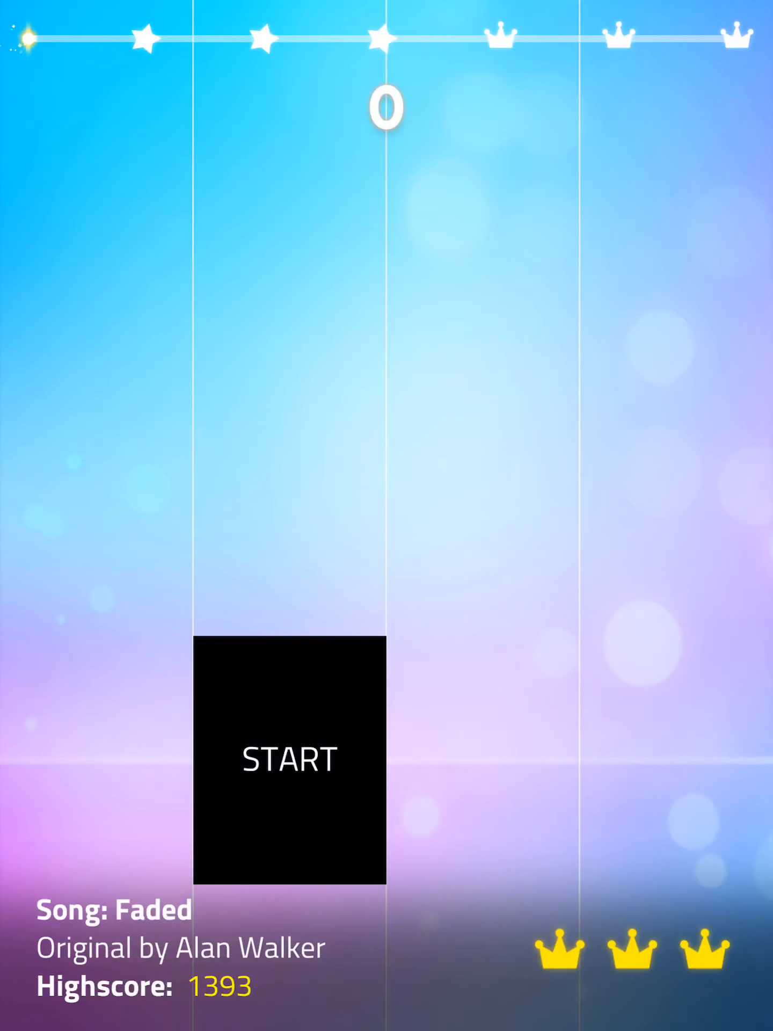
Step: Start Faded and hit the opening notes across the lanes to build the early score
{"action": "left_click", "coordinate": [288, 758]}
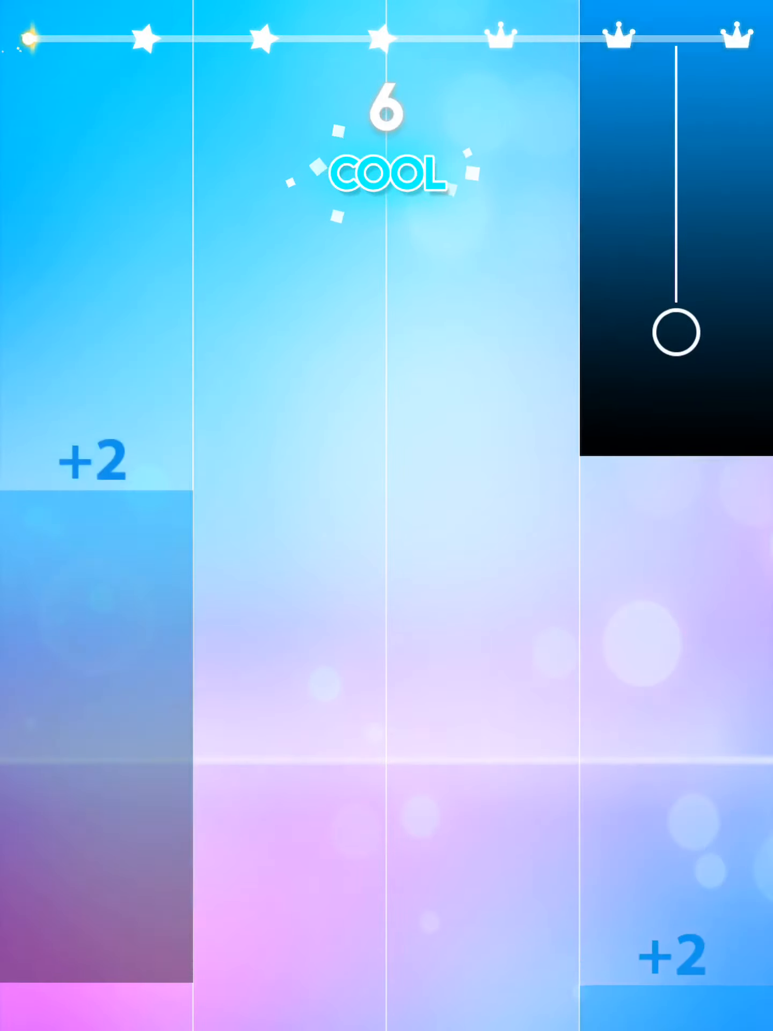
{"action": "left_click", "coordinate": [289, 355]}
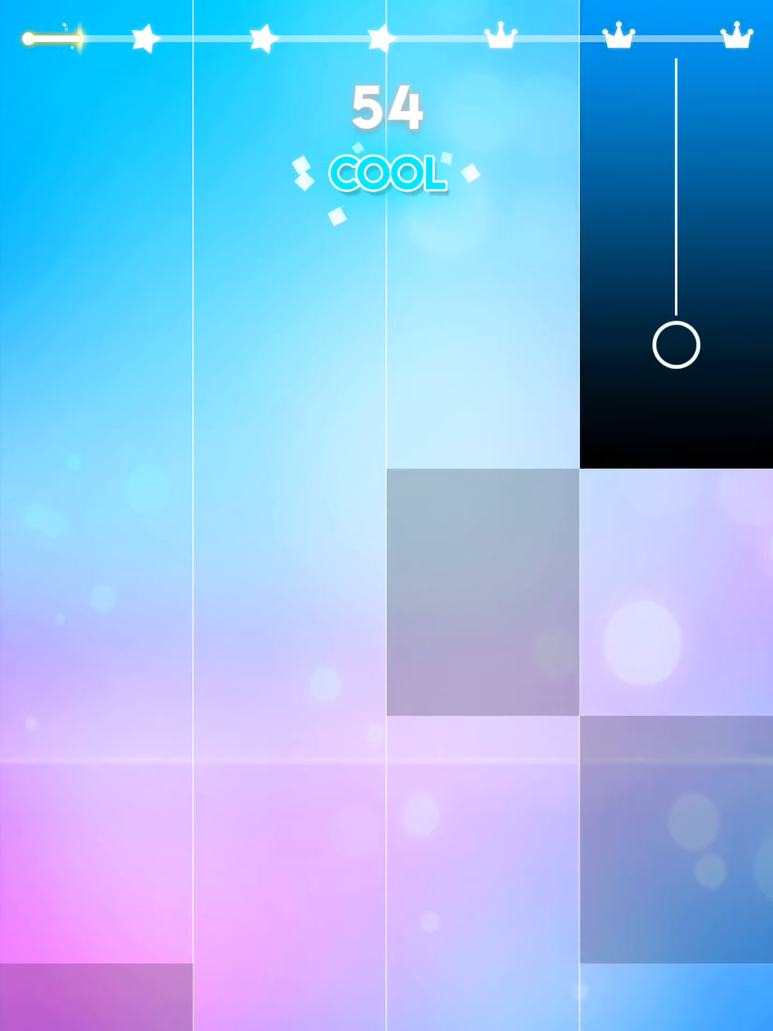
{"action": "left_click", "coordinate": [674, 344]}
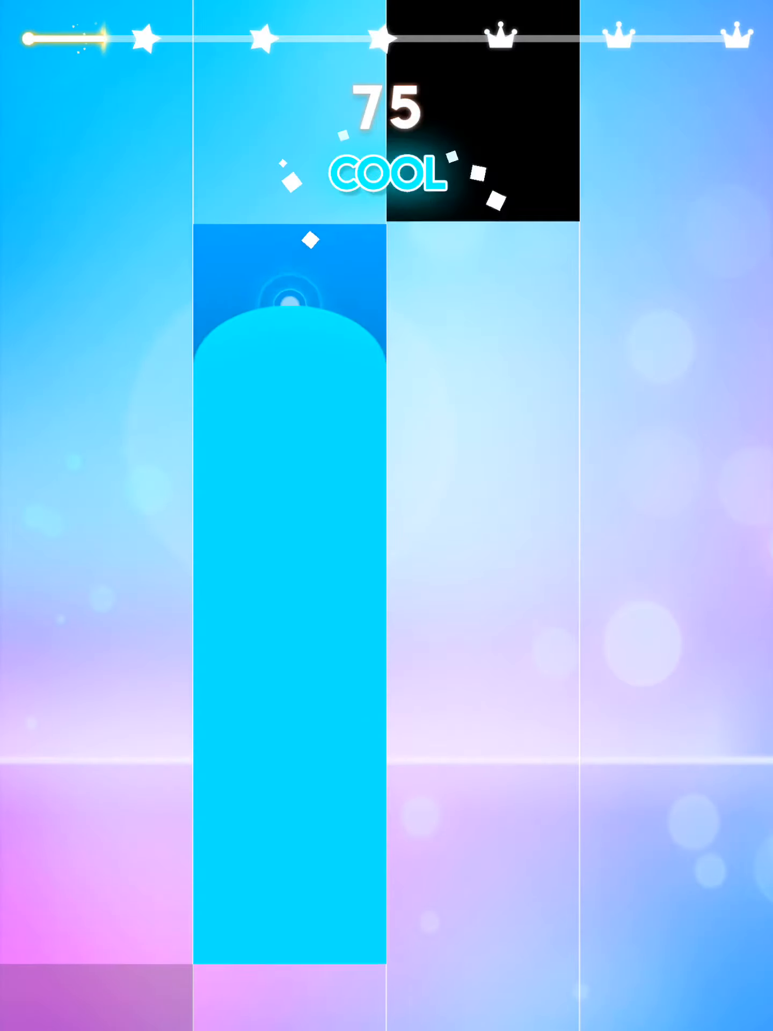
{"action": "left_click", "coordinate": [291, 296]}
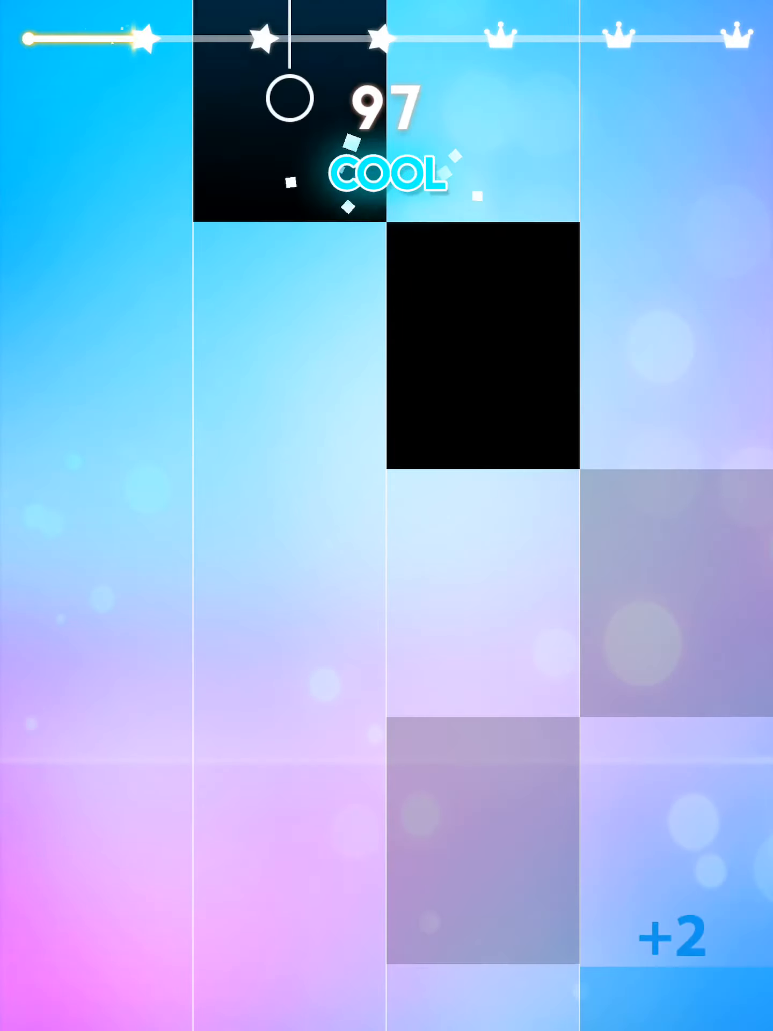
{"action": "left_click", "coordinate": [480, 329]}
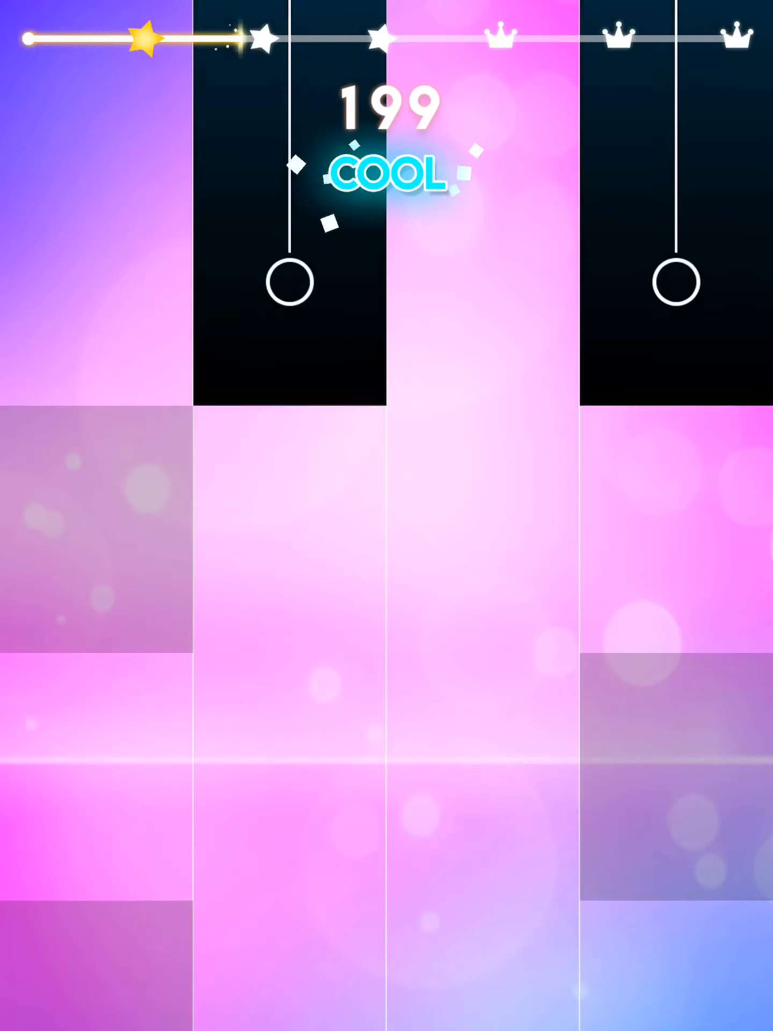
Step: Hold the later long notes to earn all three stars, the first crown and a score of 666
{"action": "left_click", "coordinate": [291, 281]}
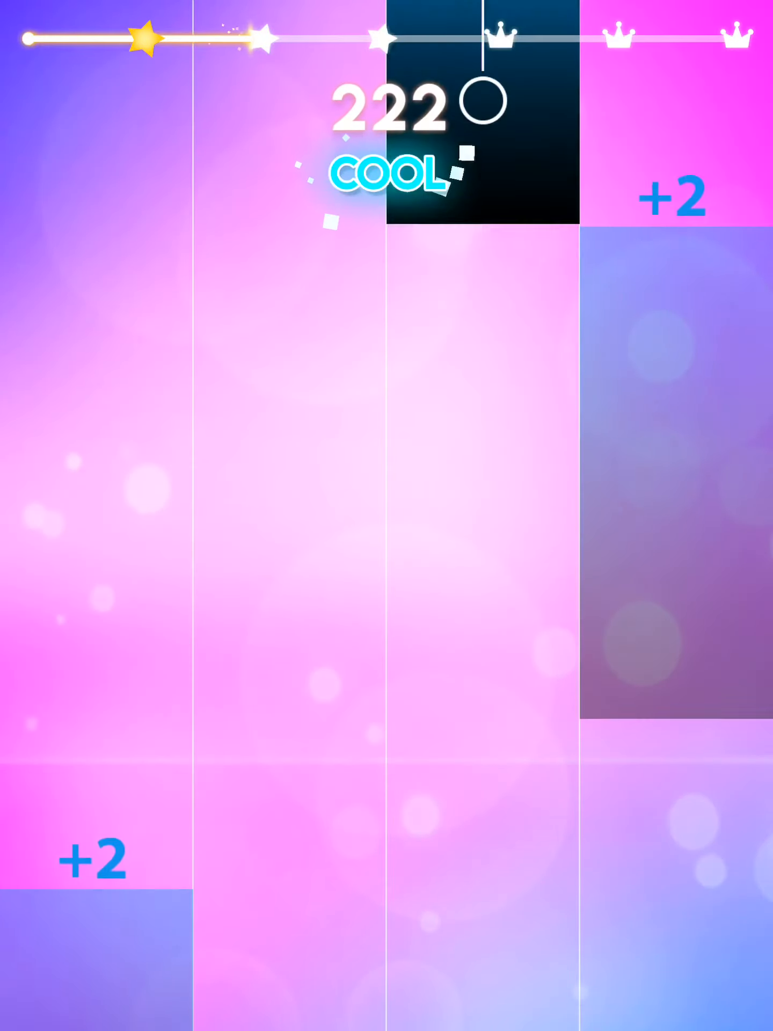
{"action": "left_click", "coordinate": [288, 395]}
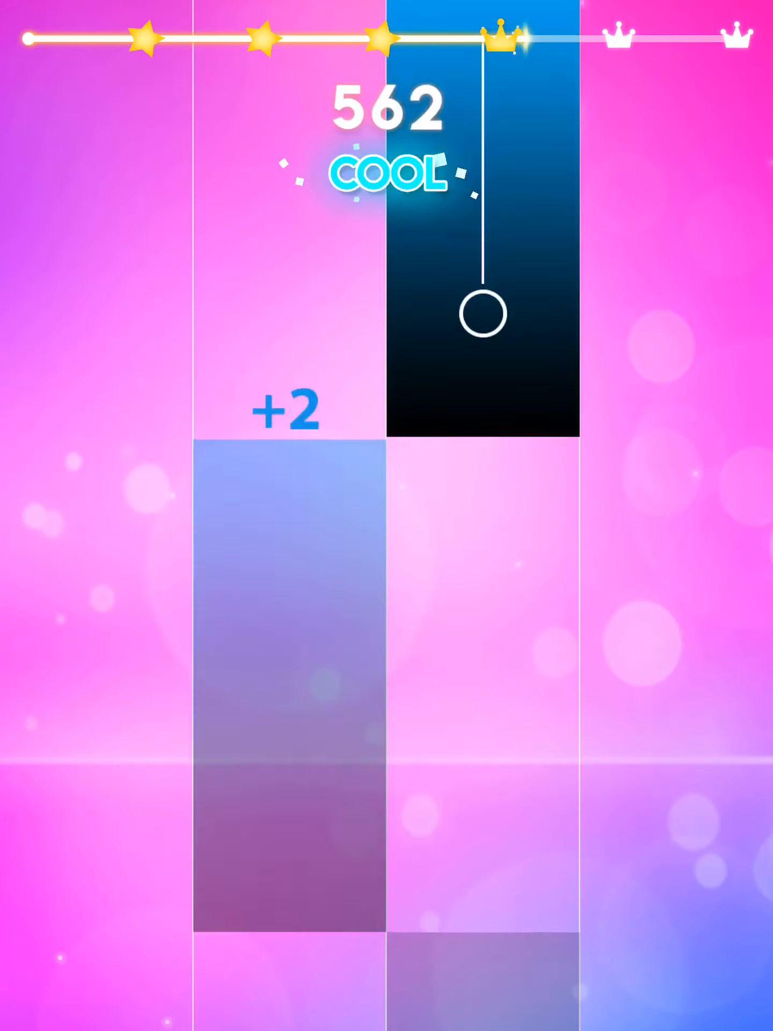
{"action": "left_click", "coordinate": [483, 313]}
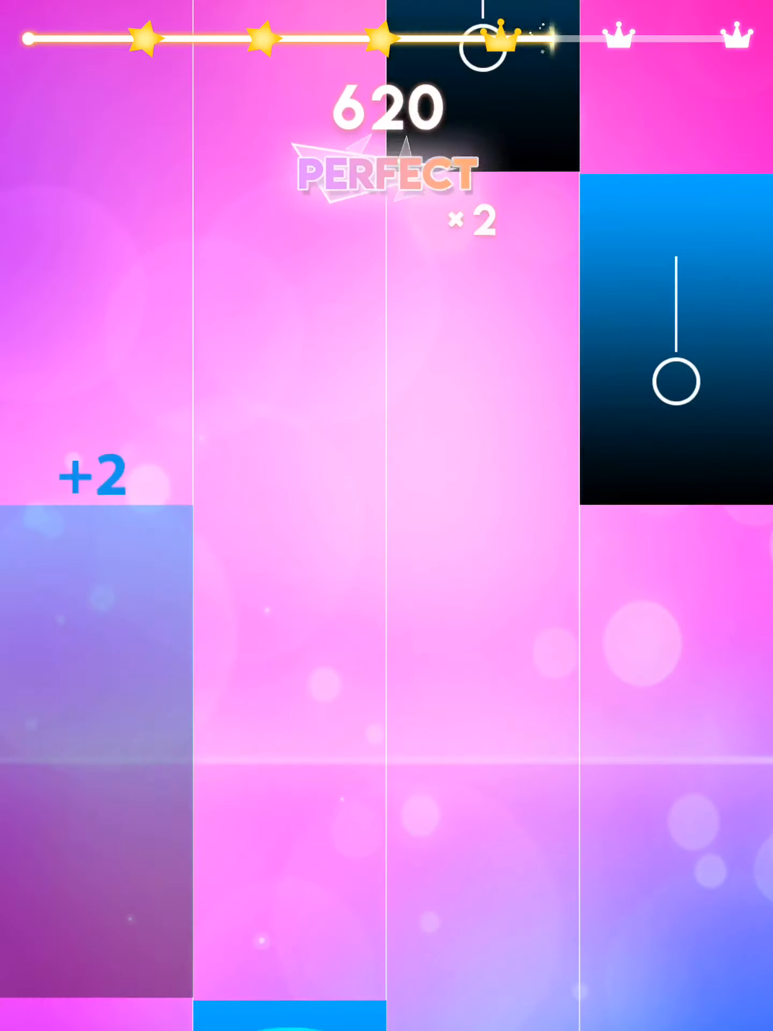
{"action": "left_click", "coordinate": [670, 381]}
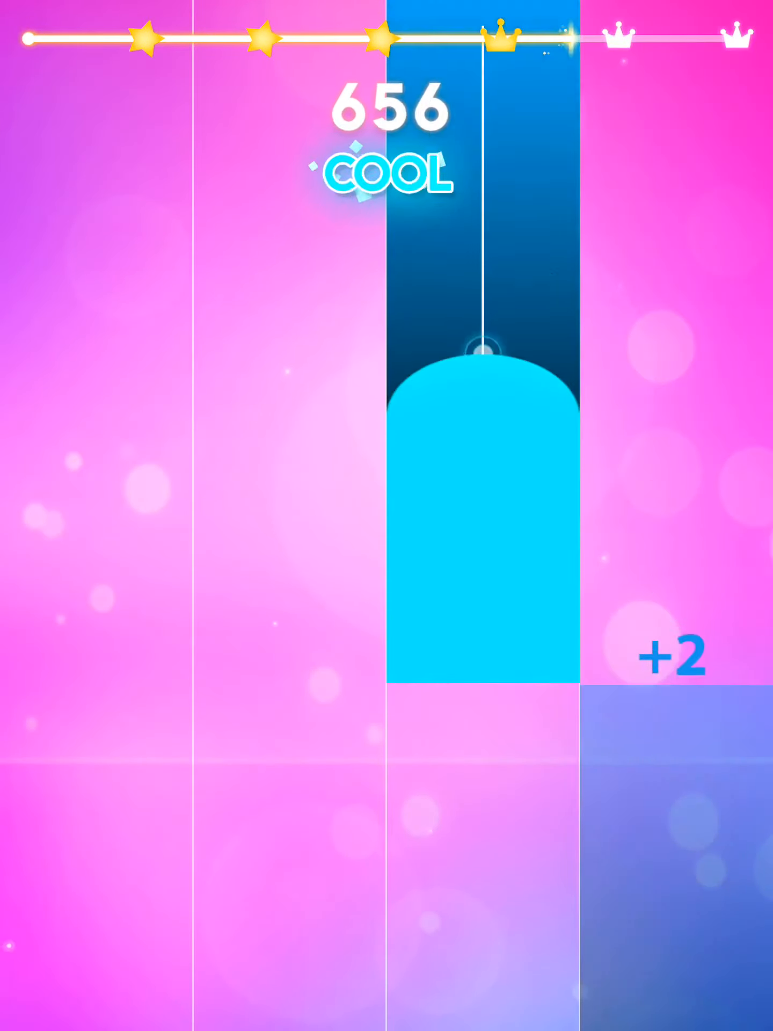
{"action": "left_click", "coordinate": [289, 394]}
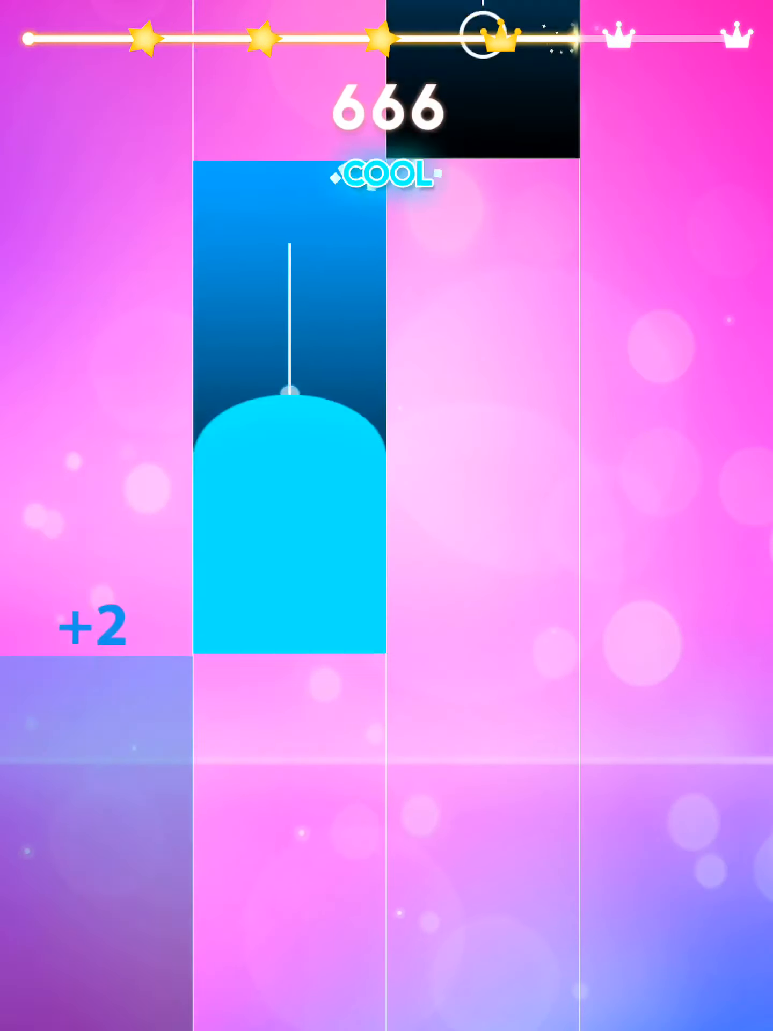